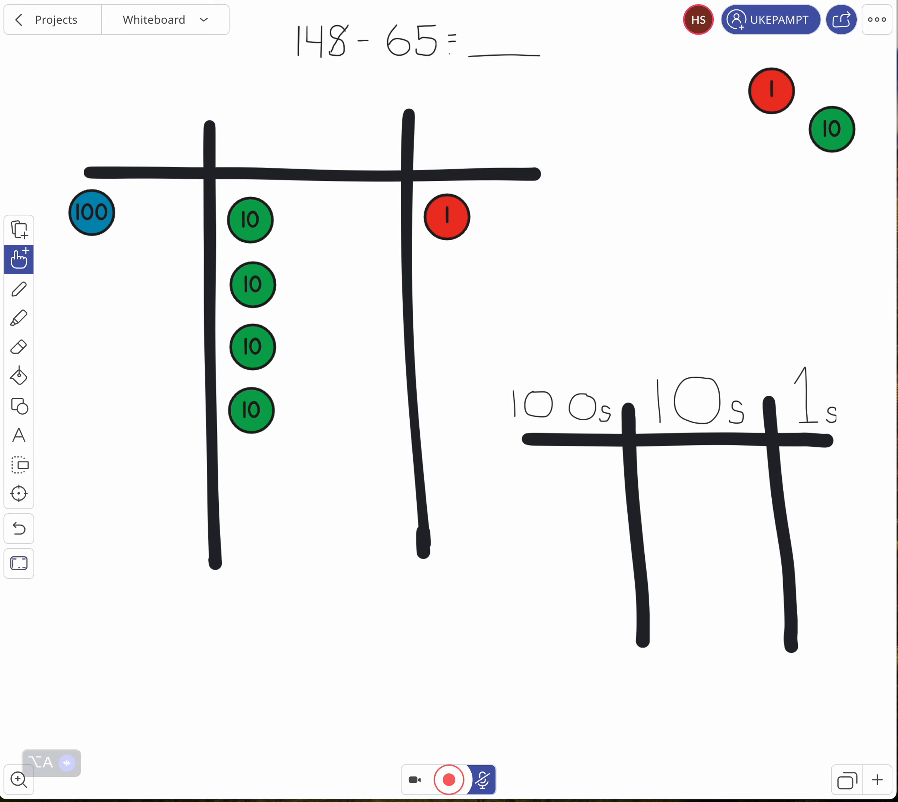
mouse_move(236, 130)
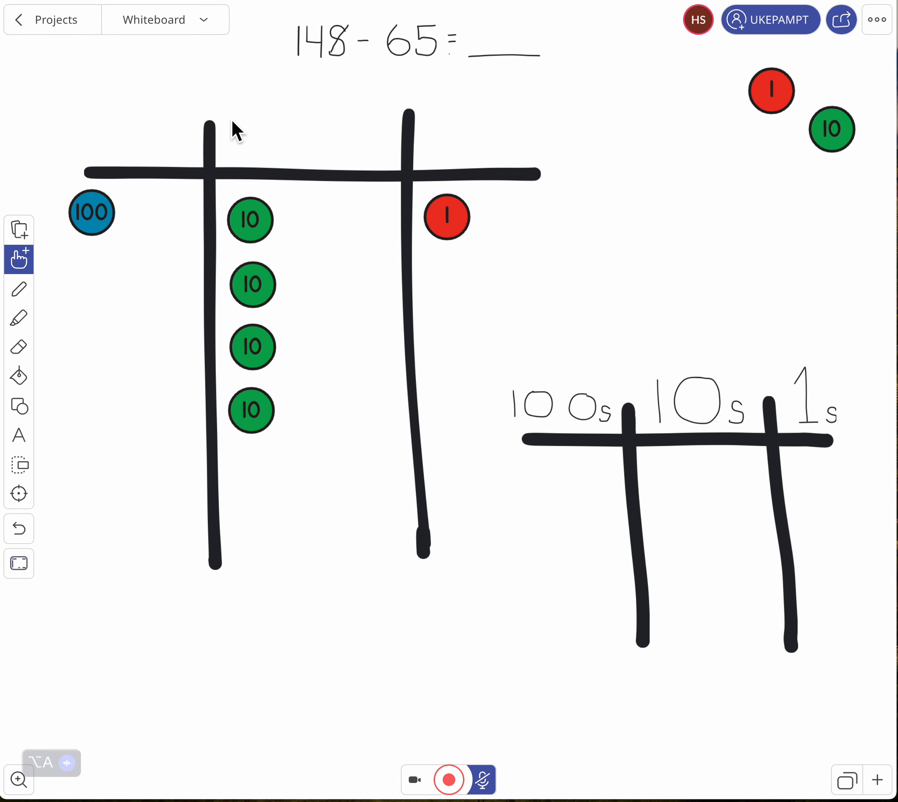
mouse_move(132, 452)
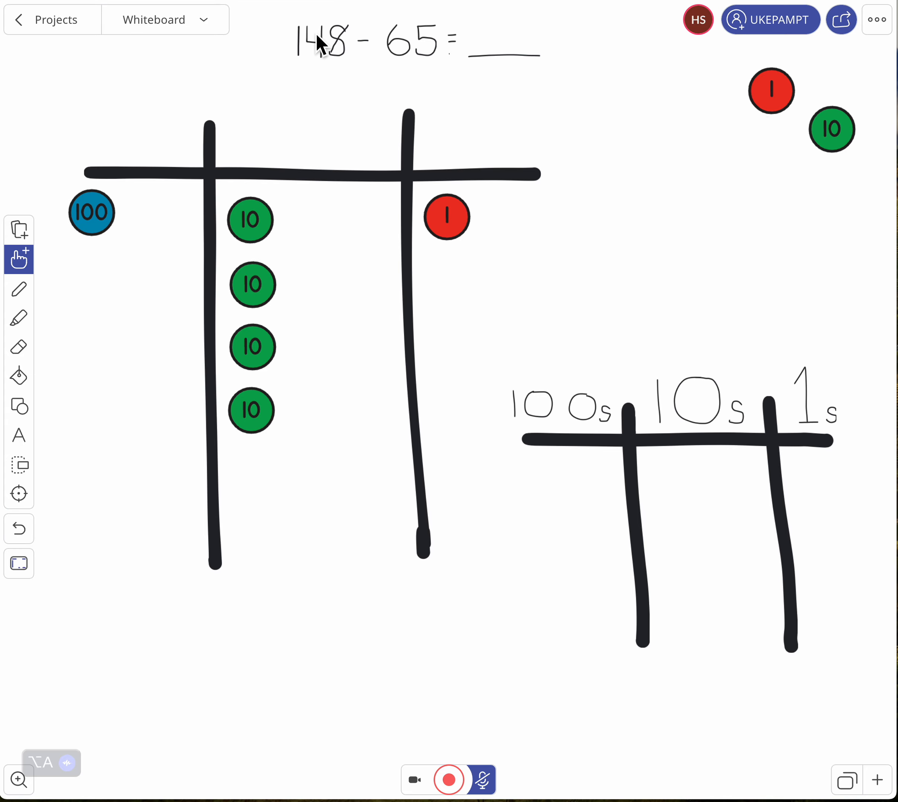
mouse_move(328, 70)
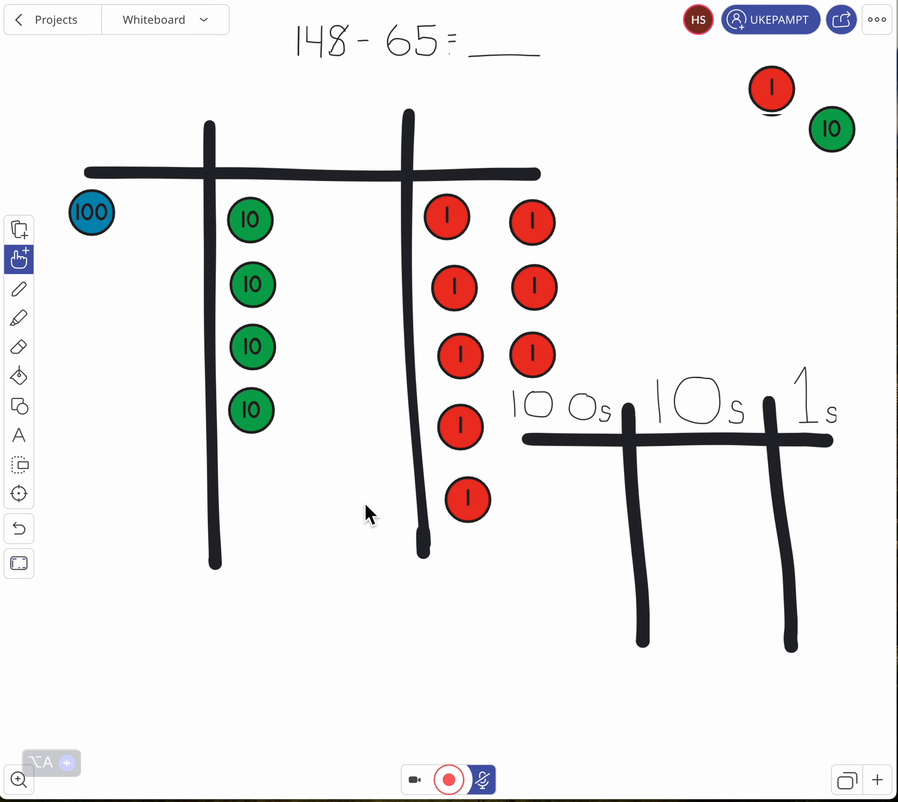
- Switch to a thick black pen for dotting 148 as one hundred, four tens and eight ones
left_click(18, 289)
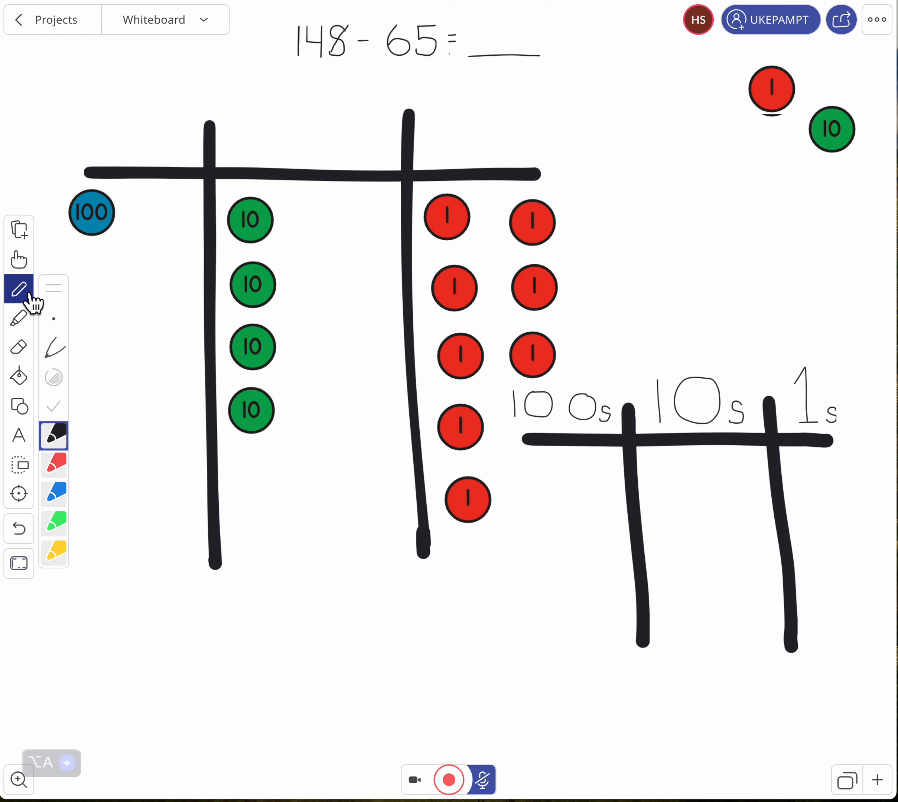
left_click(54, 318)
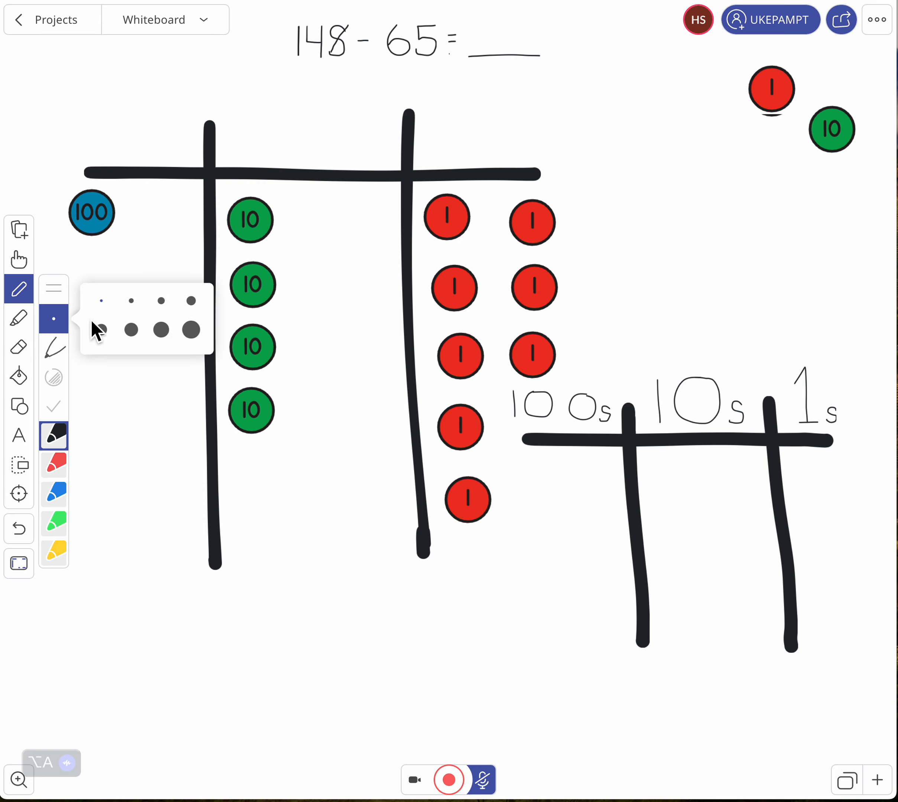
left_click(165, 330)
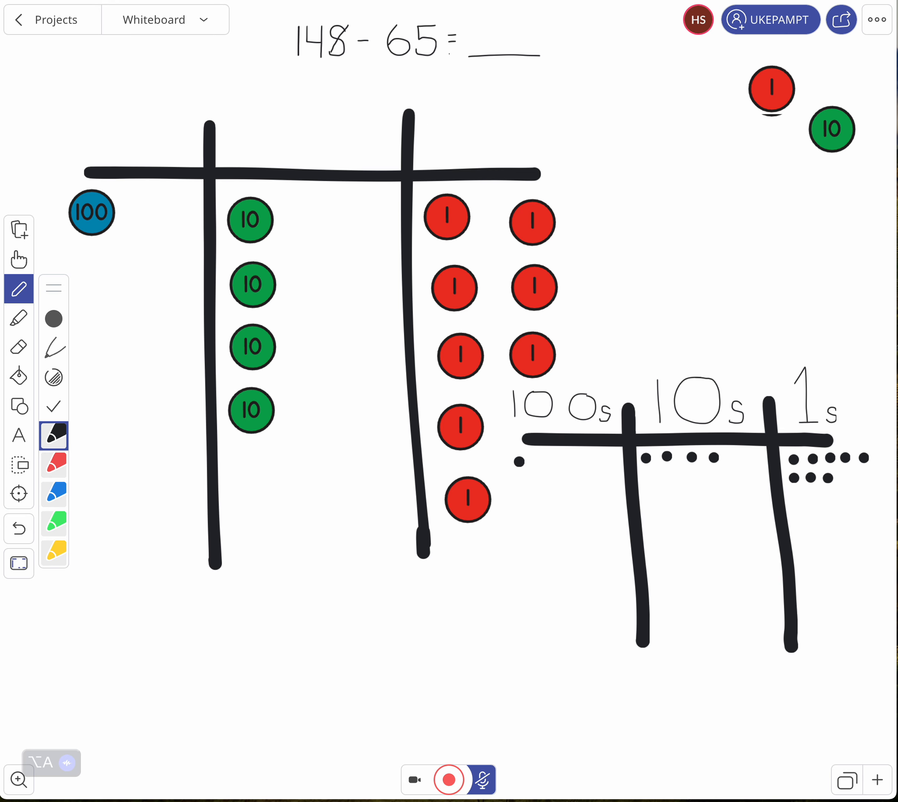
mouse_move(261, 441)
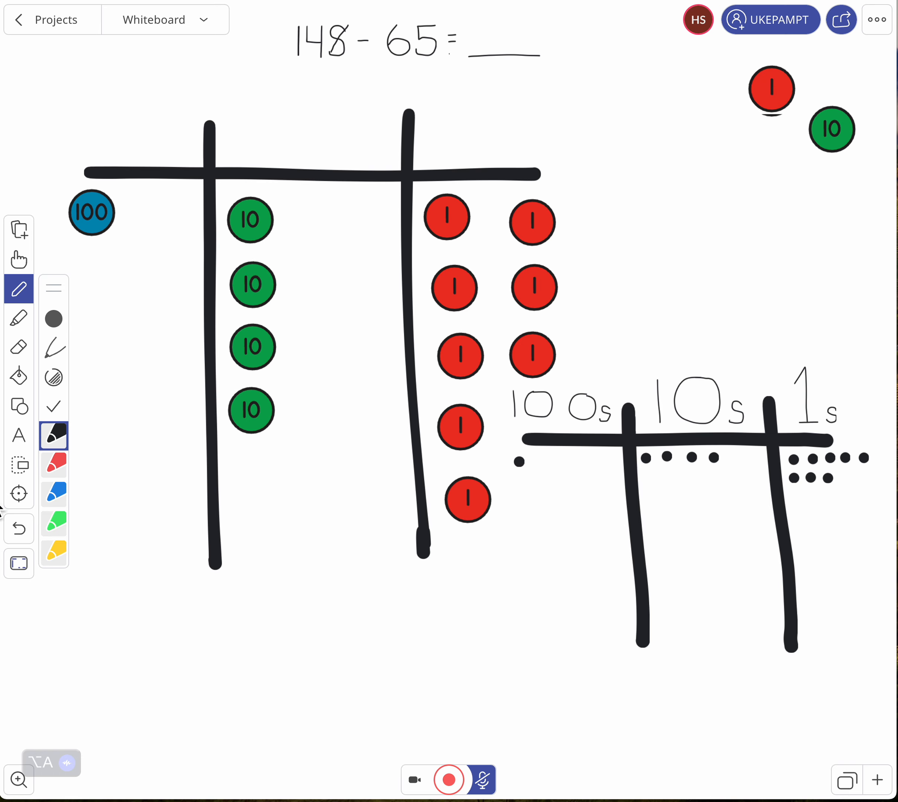
- Use a thin blue stroke to cross out the hundreds dot with an arrow, then a thick stroke for ten tens dots
left_click(54, 319)
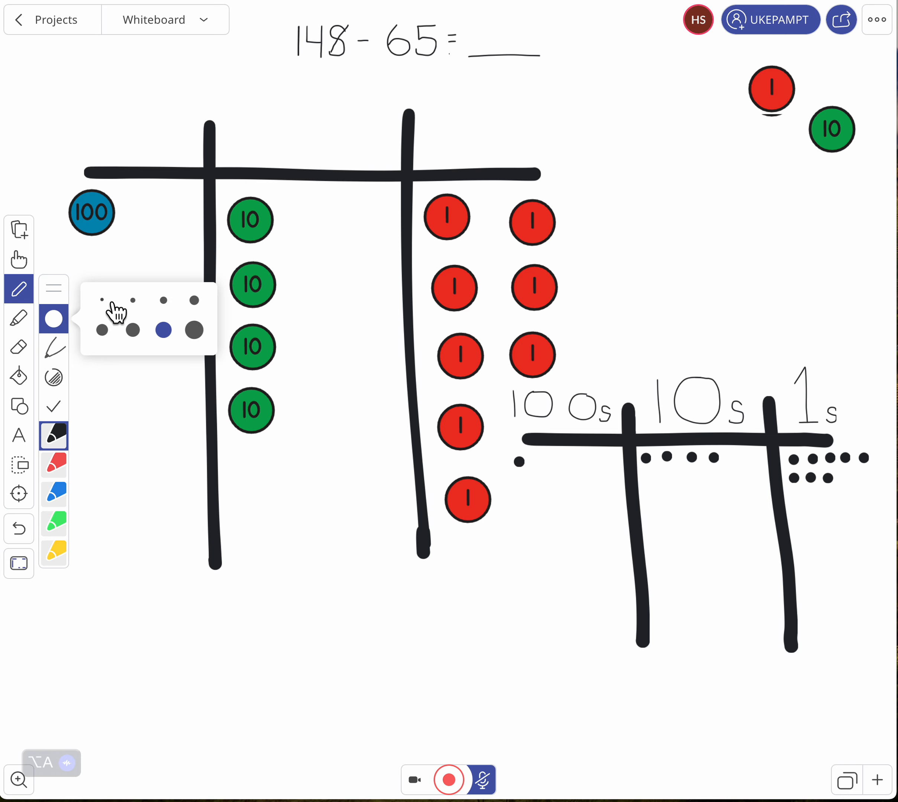
left_click(102, 318)
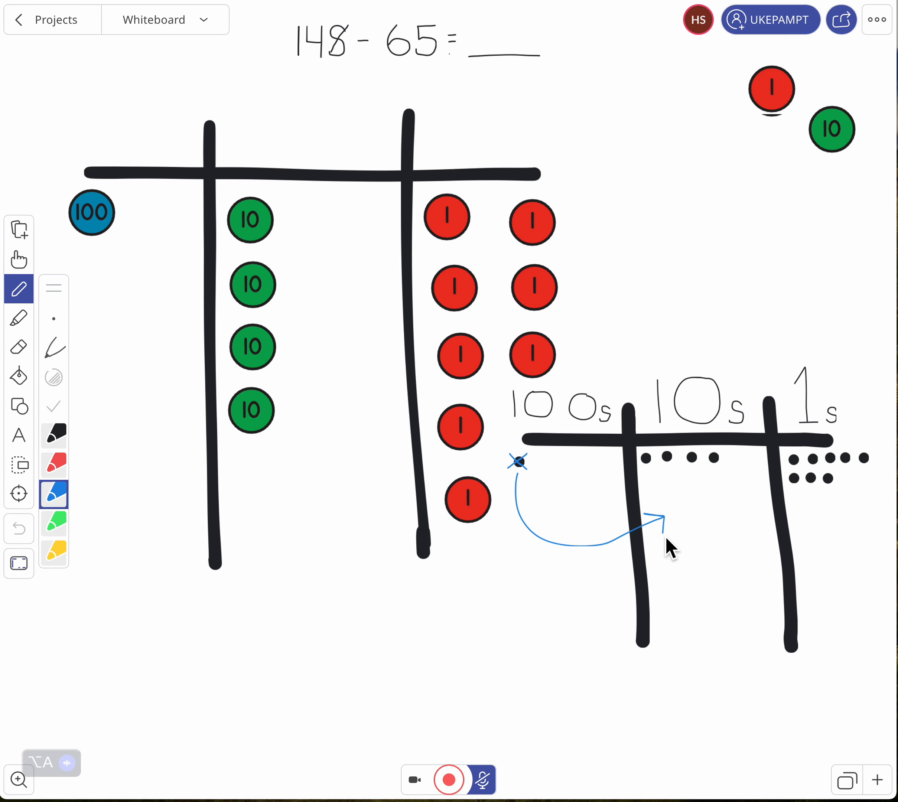
left_click(53, 318)
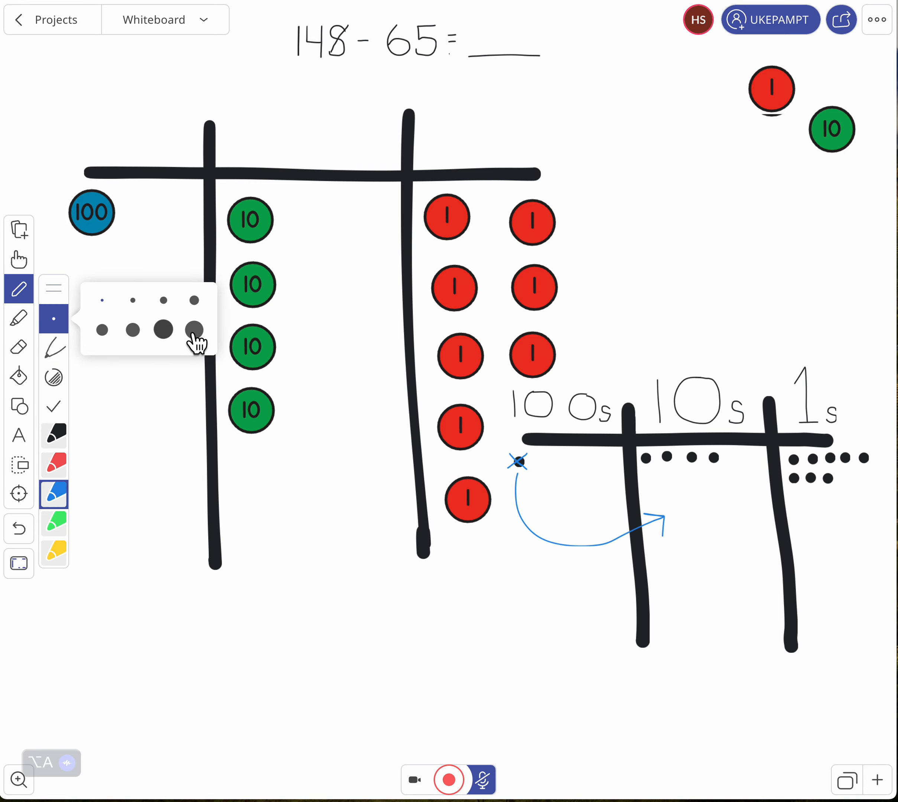
left_click(163, 330)
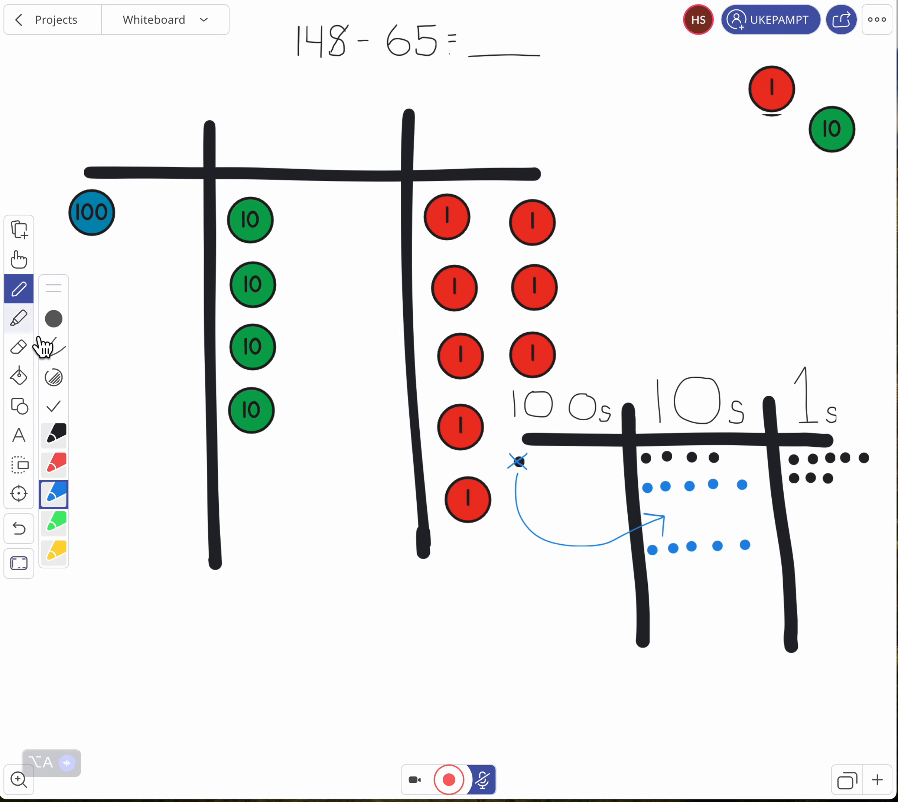
- Return to the hand tool to drag the 100 disk aside and fill the tens column with 10 disks
left_click(18, 259)
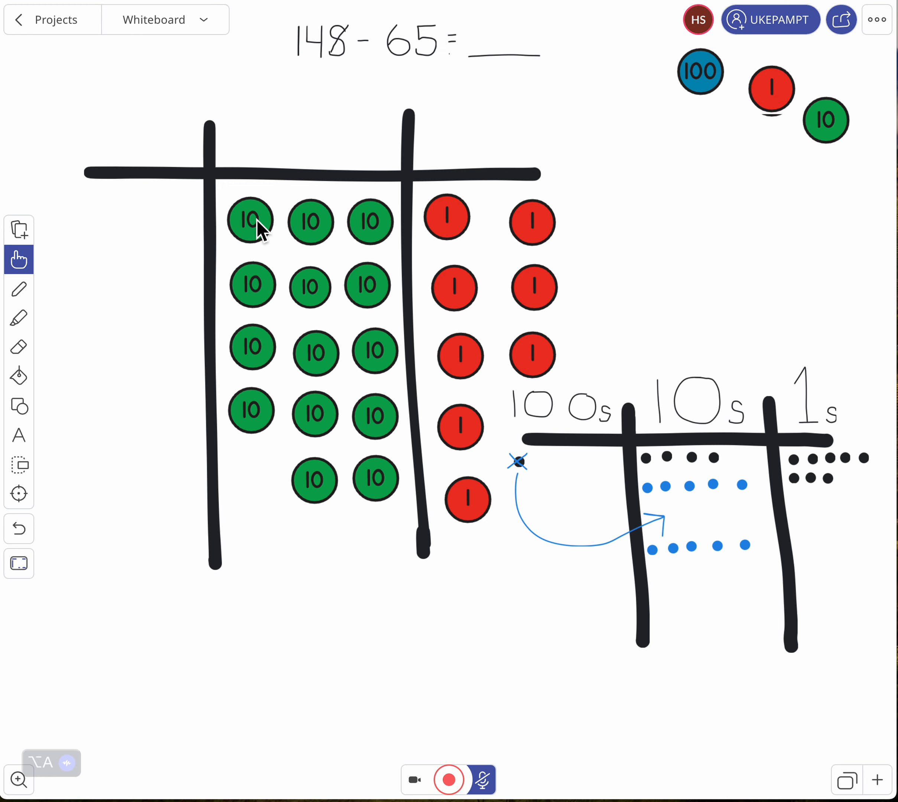
mouse_move(328, 52)
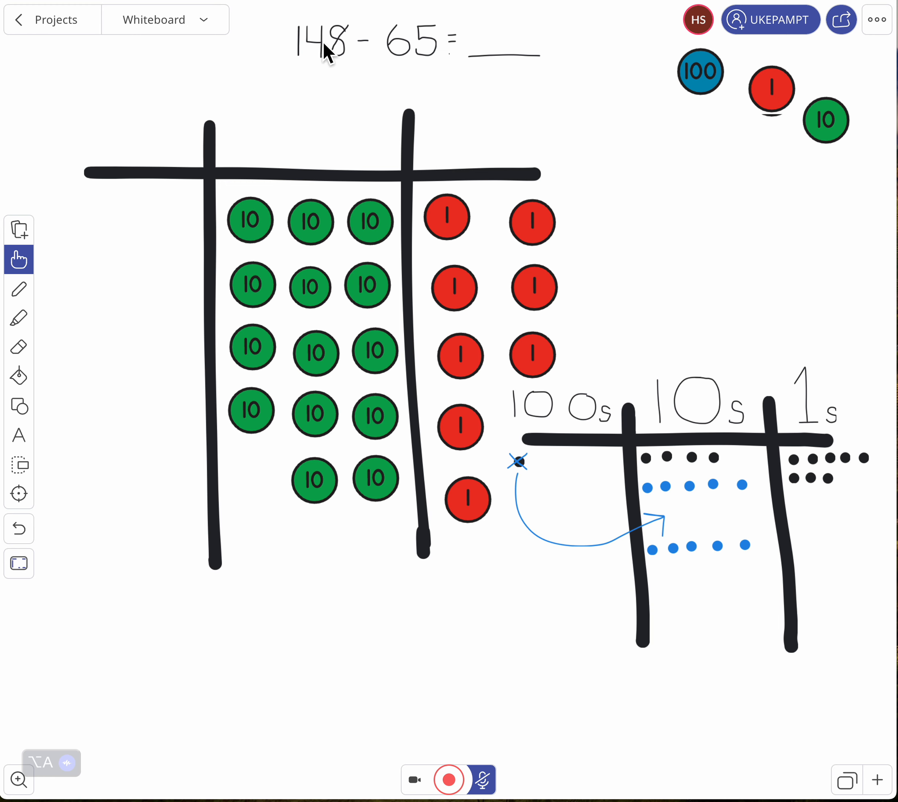
mouse_move(315, 72)
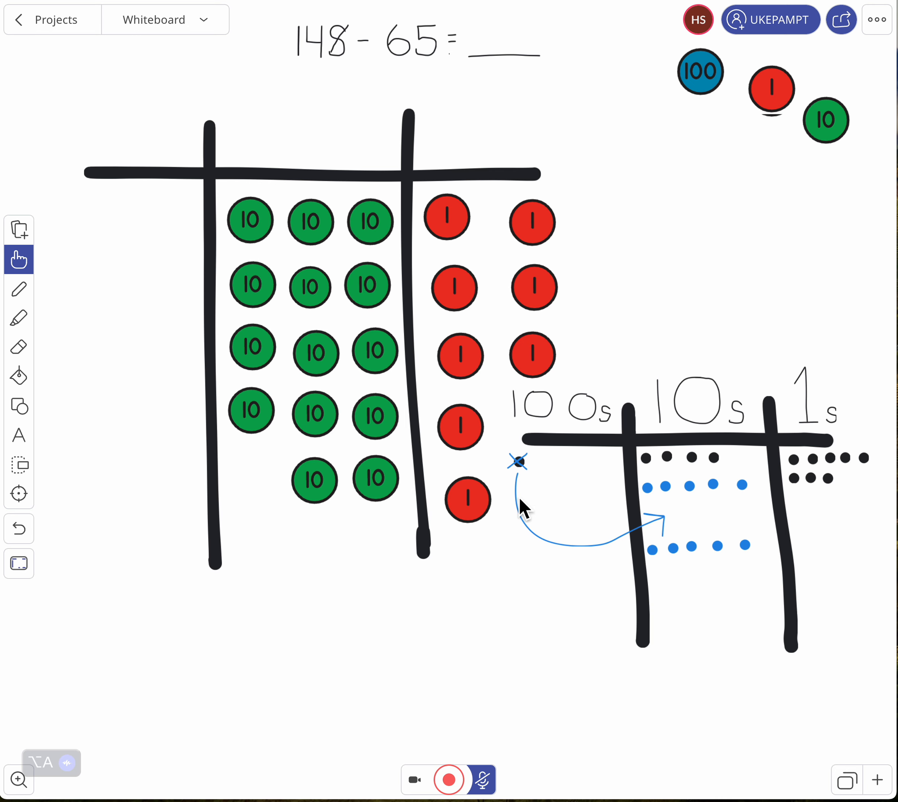
mouse_move(408, 60)
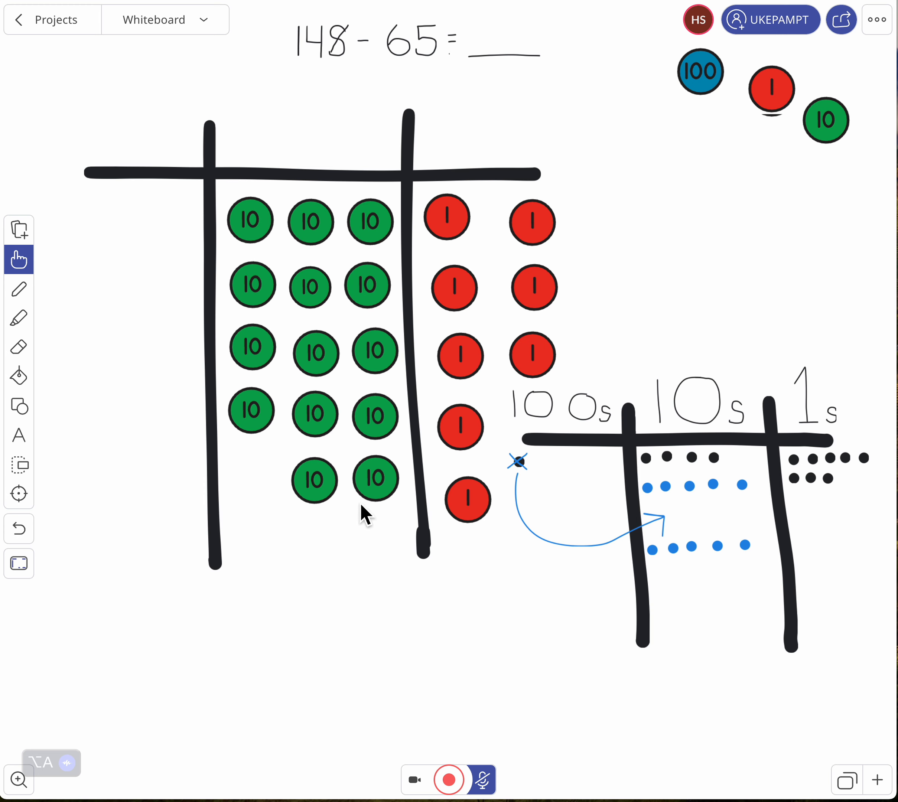
mouse_move(315, 295)
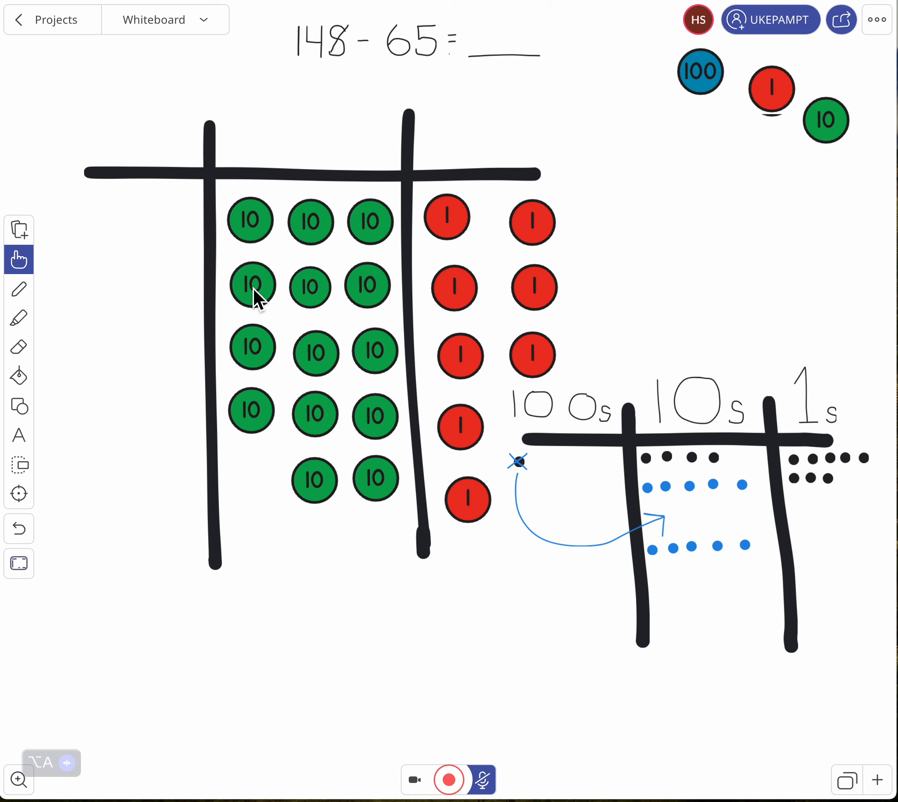
mouse_move(261, 229)
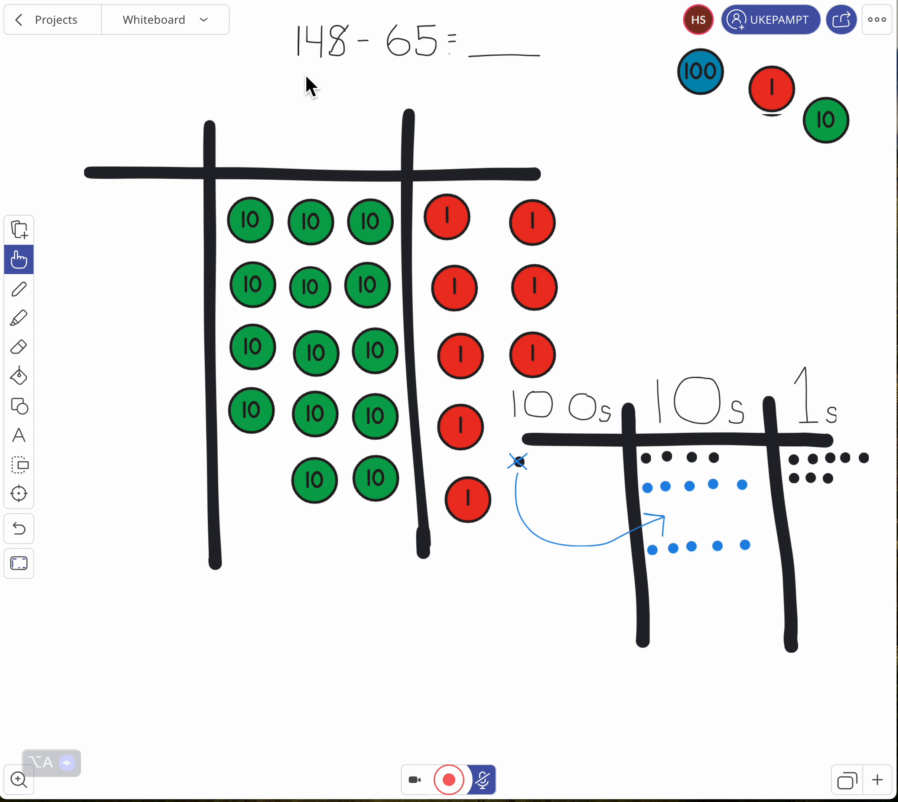
mouse_move(338, 54)
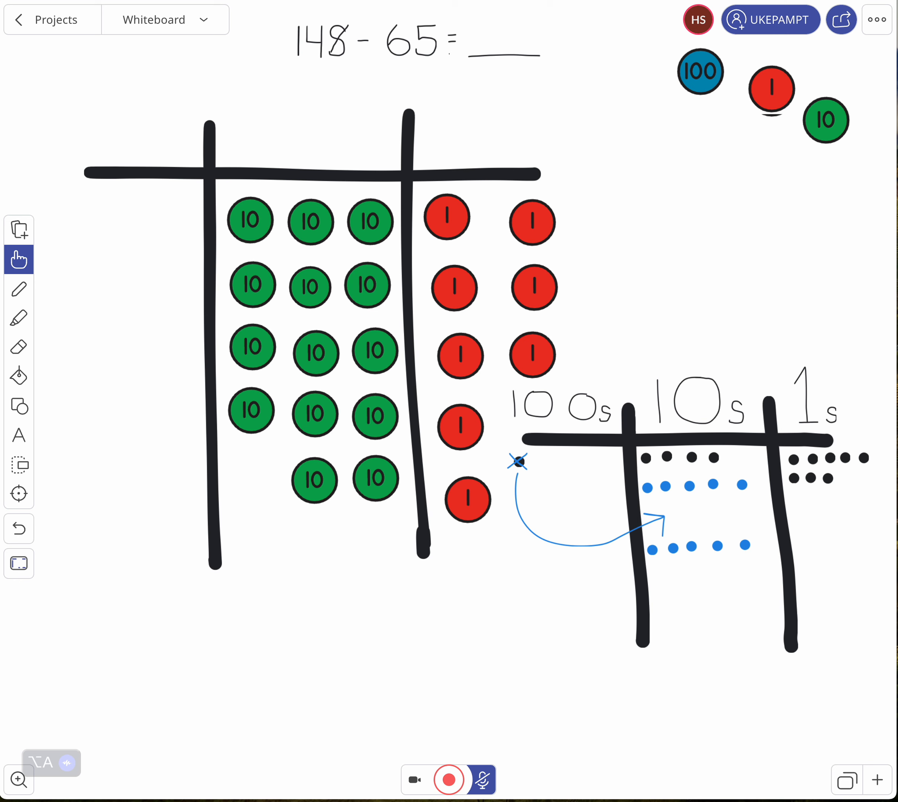
mouse_move(425, 64)
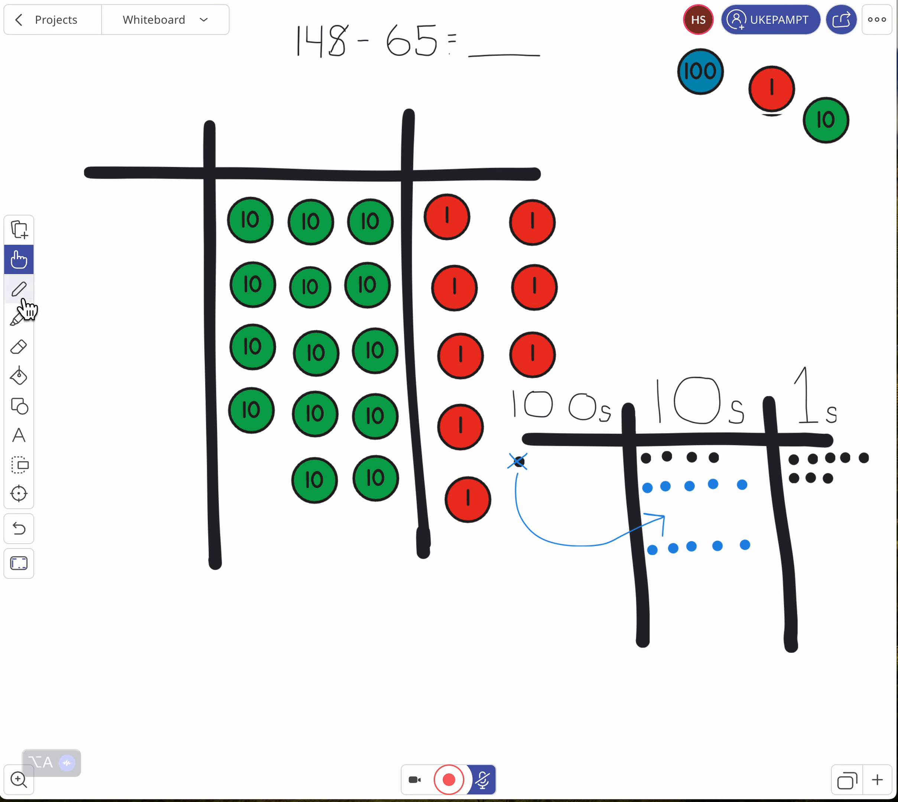
- Strike through six tens dots and five ones dots in red, then switch the pen colour to green
left_click(19, 289)
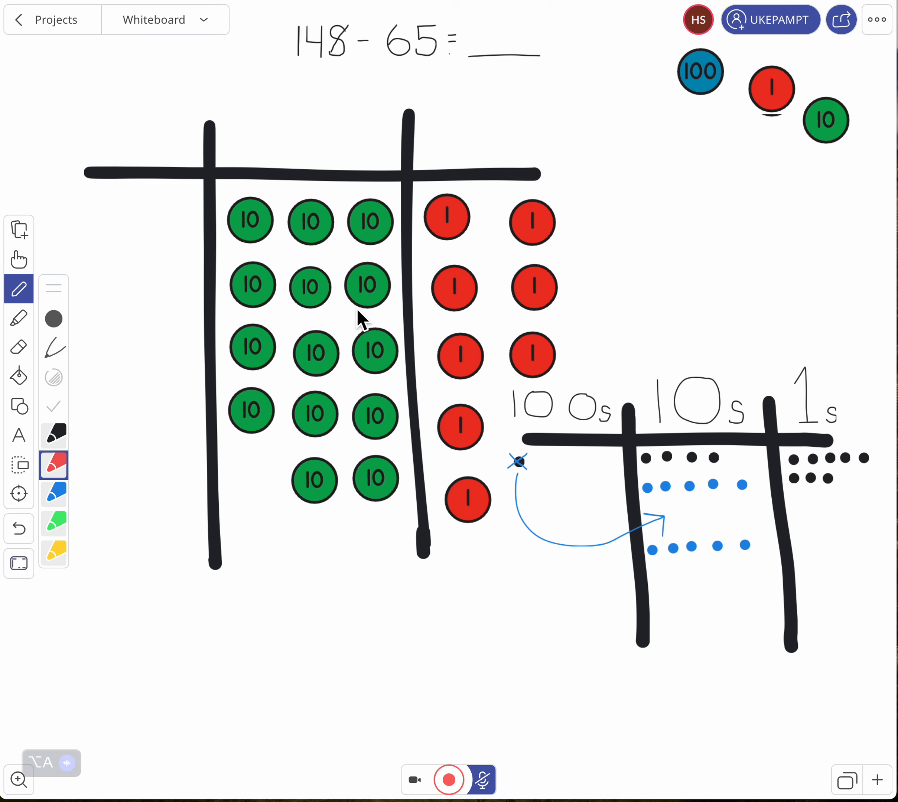
mouse_move(335, 228)
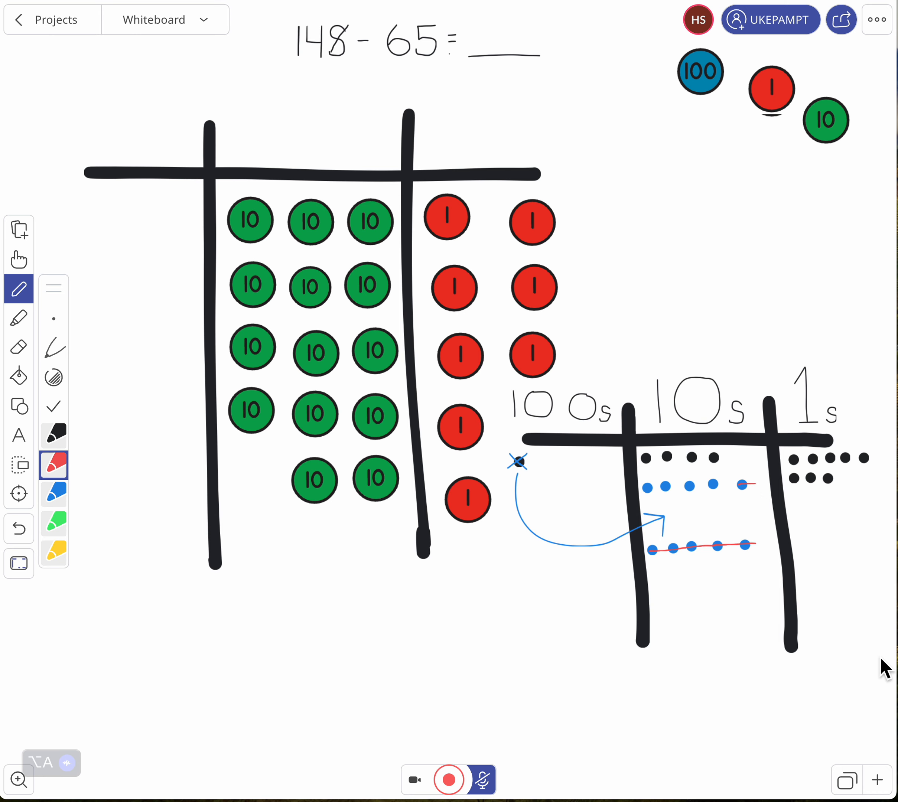
mouse_move(521, 75)
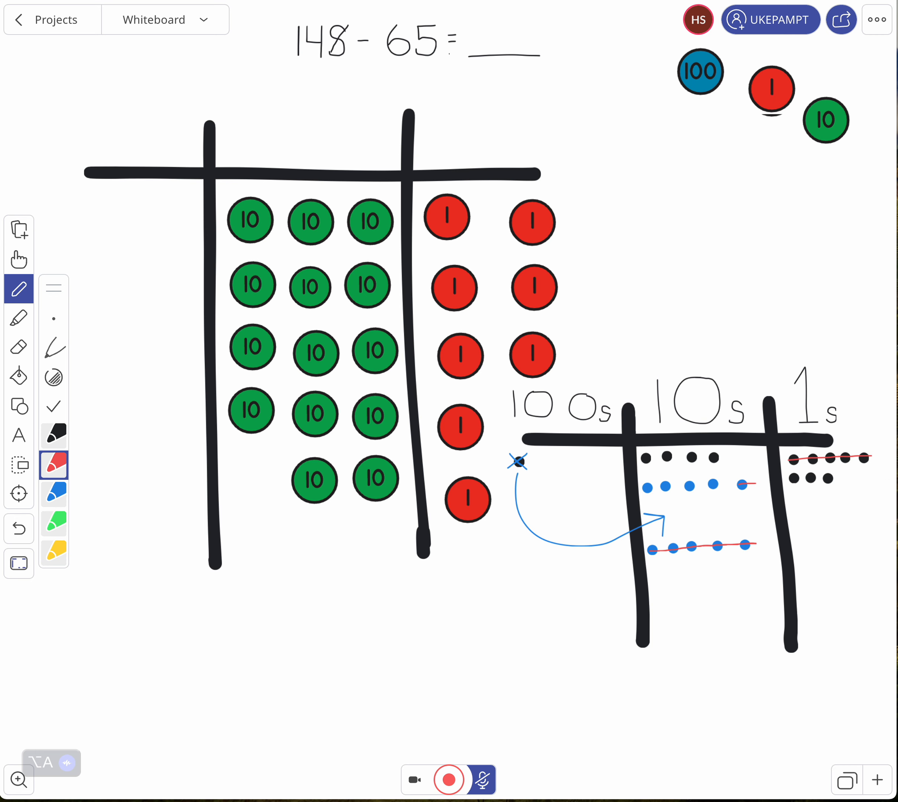
left_click(53, 523)
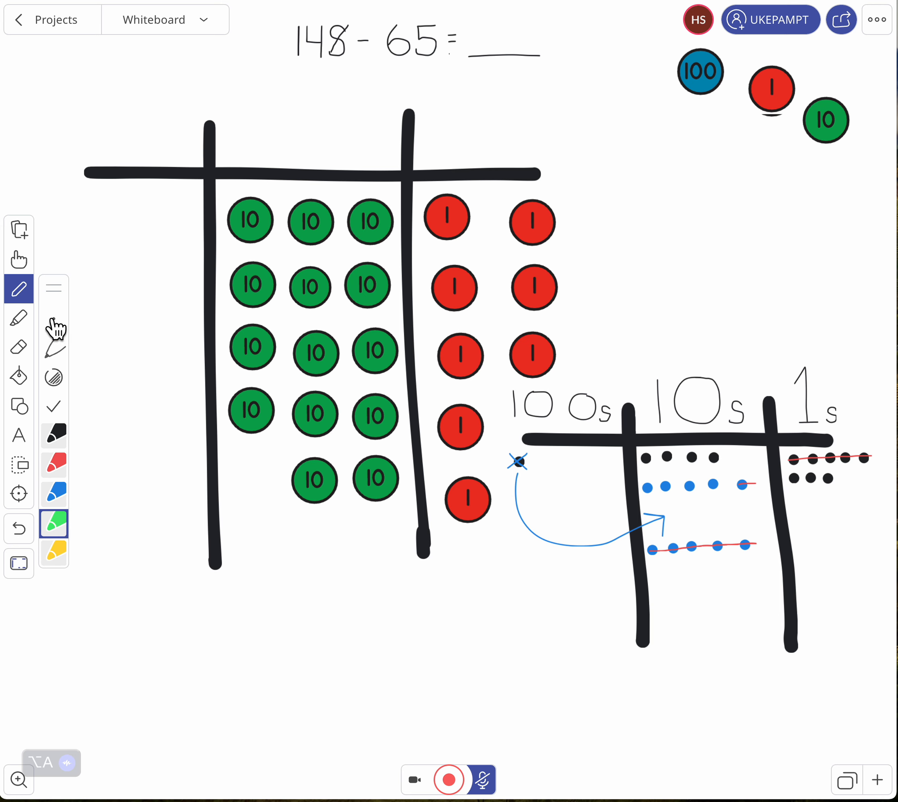
- Write a thick green 8 under the tens and 3 under the ones, then return to the hand tool
left_click(53, 318)
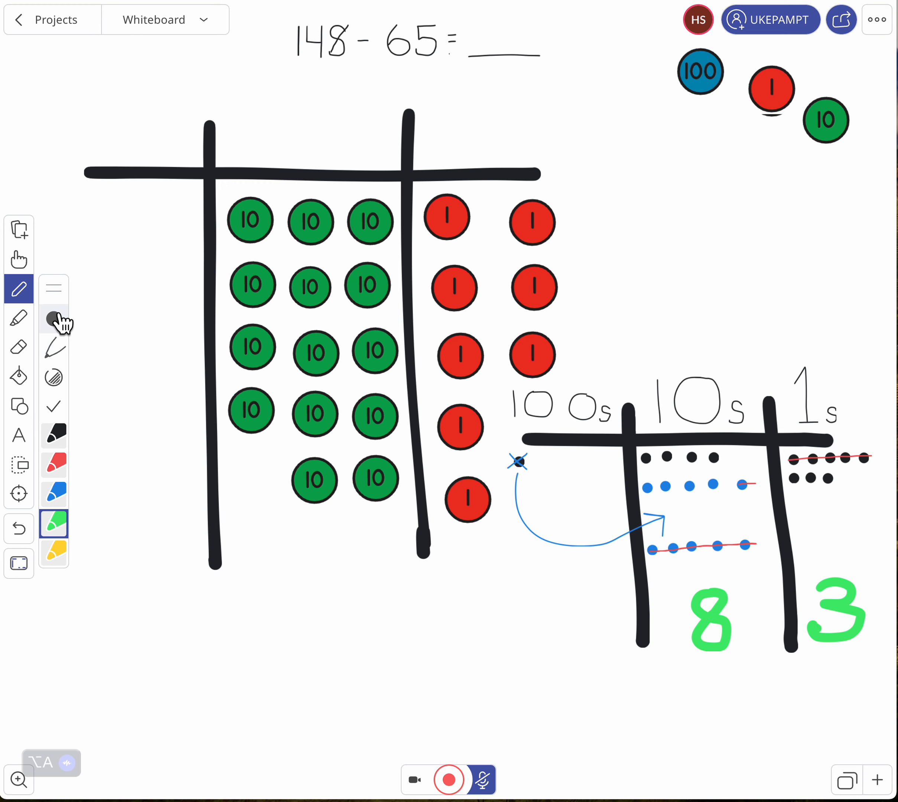
left_click(19, 259)
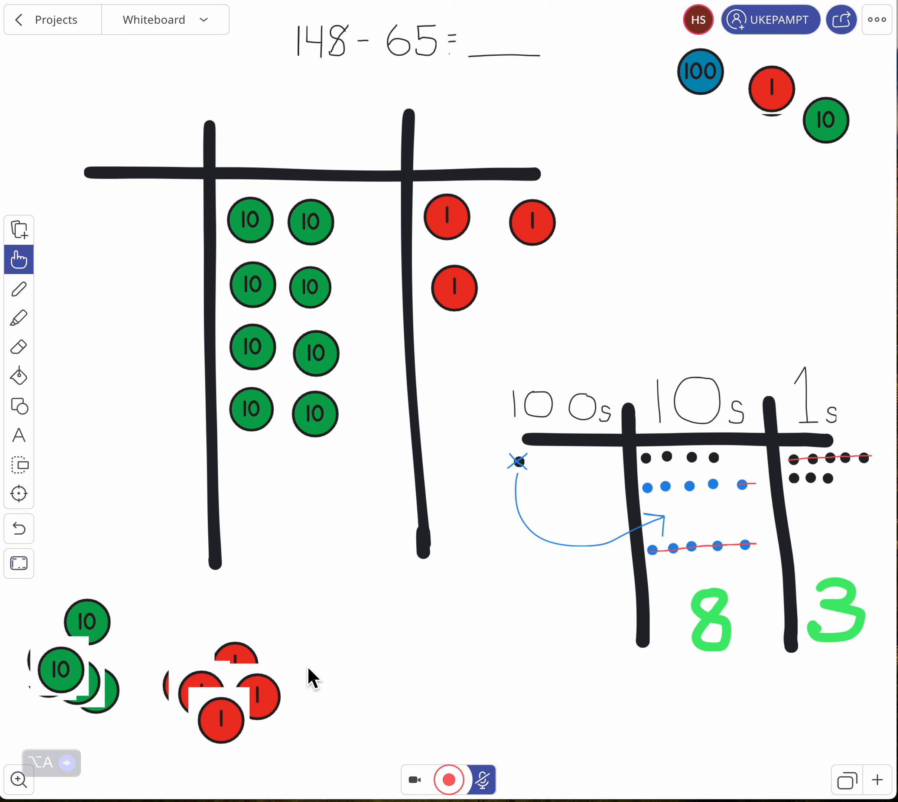
mouse_move(226, 390)
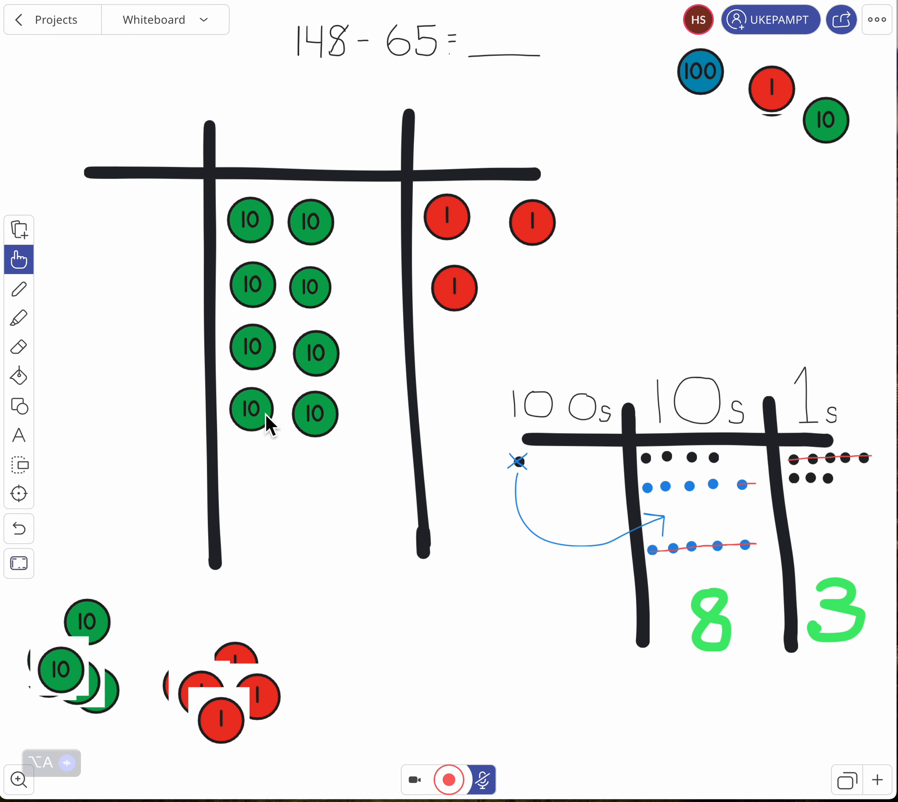
mouse_move(324, 418)
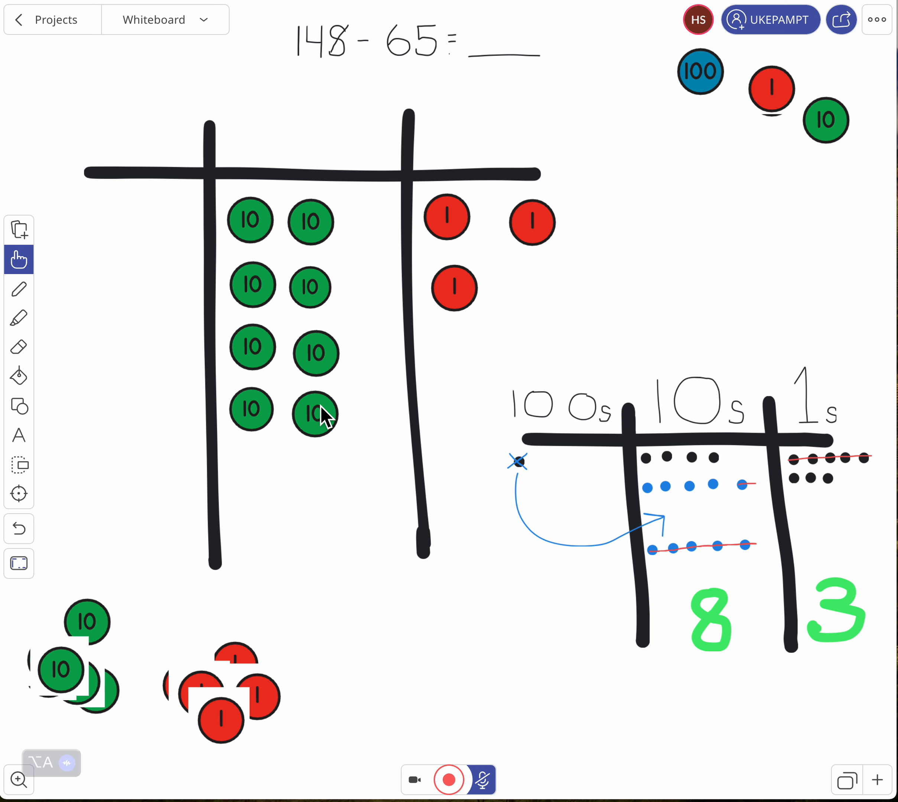